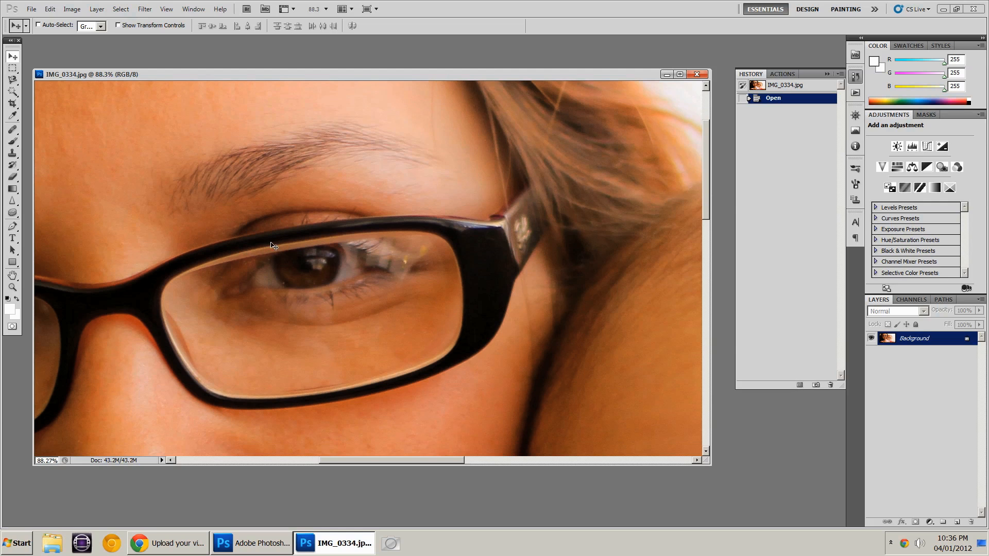
{"action": "mouse_move", "coordinate": [405, 362]}
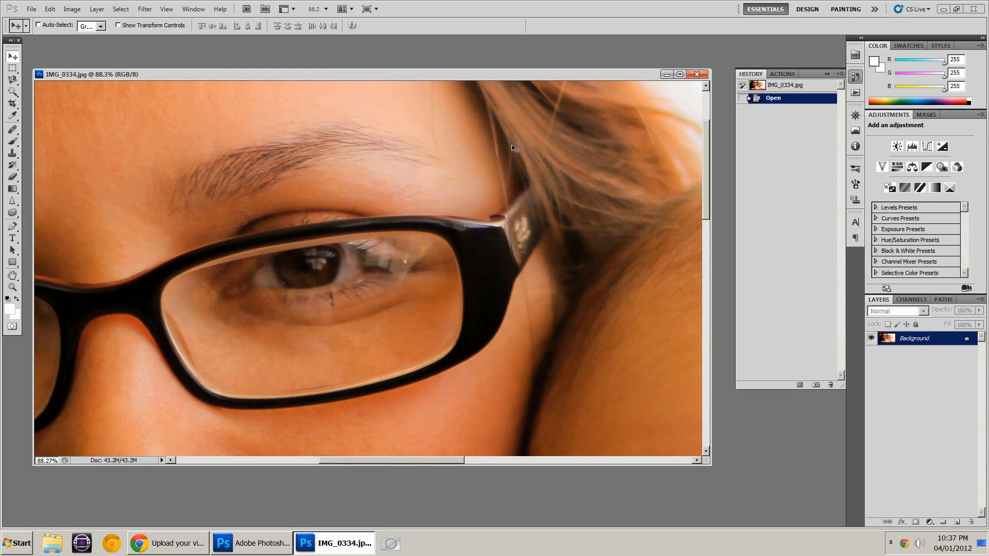
{"action": "mouse_move", "coordinate": [483, 183]}
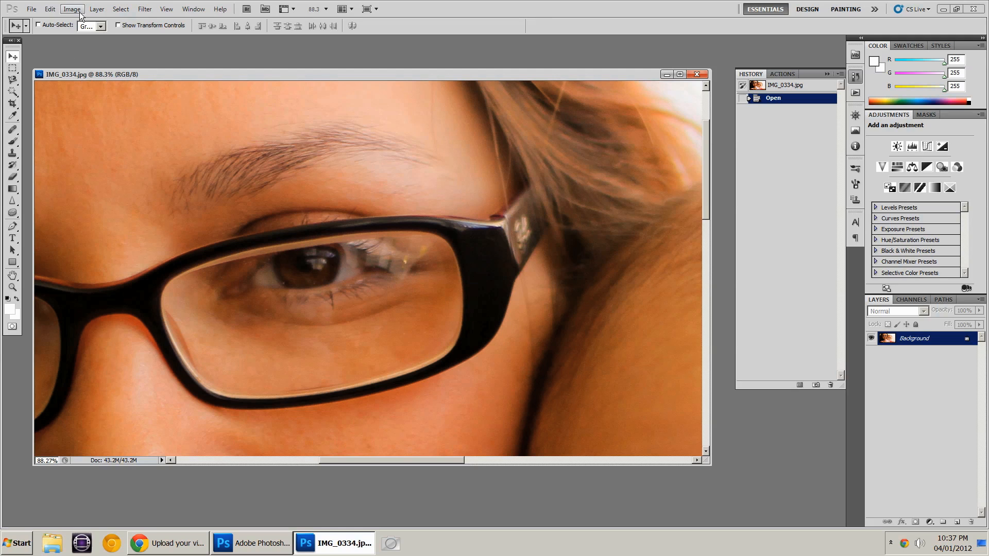
Step: Convert the portrait to Lab Color mode and show the Lightness, a and b channels
{"action": "left_click", "coordinate": [73, 8]}
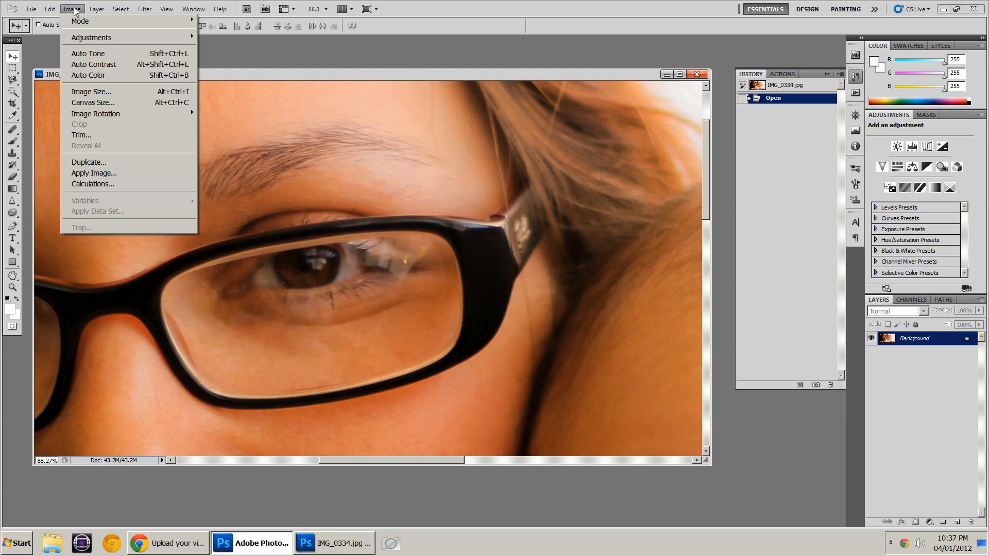
{"action": "mouse_move", "coordinate": [81, 21]}
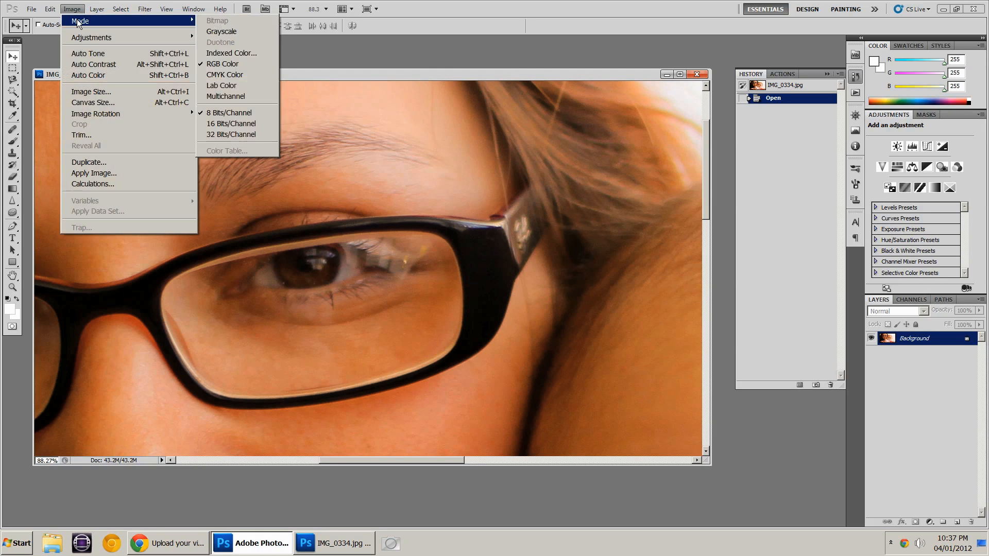
{"action": "mouse_move", "coordinate": [222, 85]}
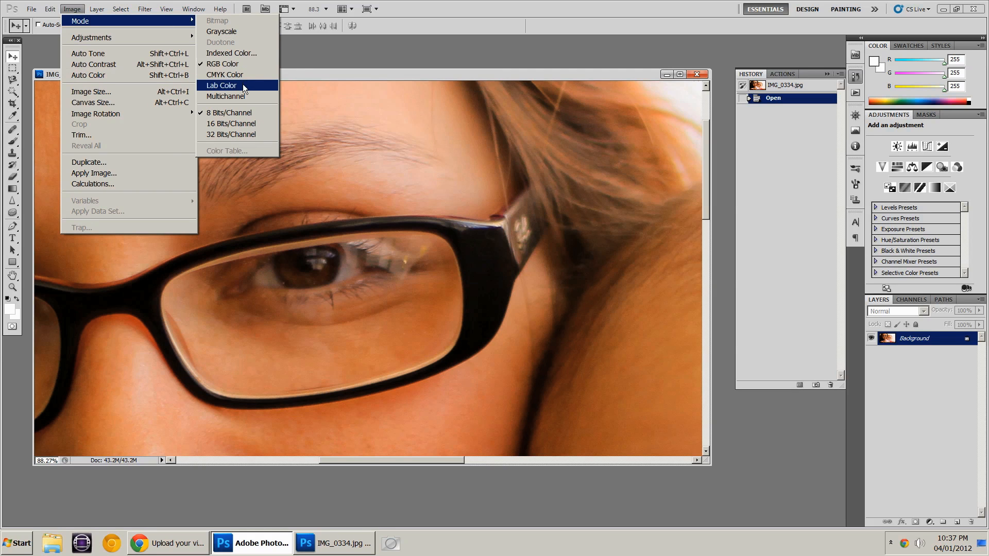
{"action": "left_click", "coordinate": [221, 85]}
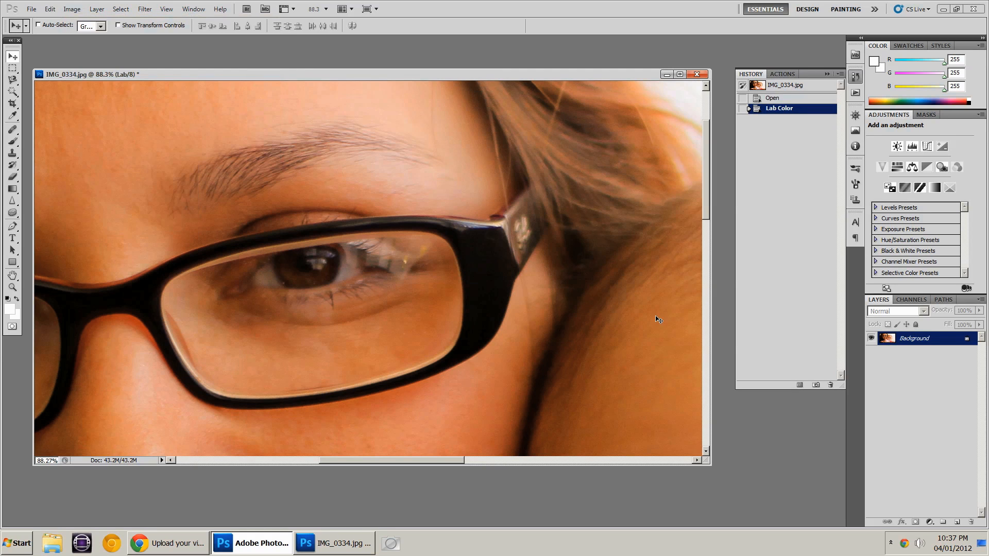
{"action": "left_click", "coordinate": [911, 299]}
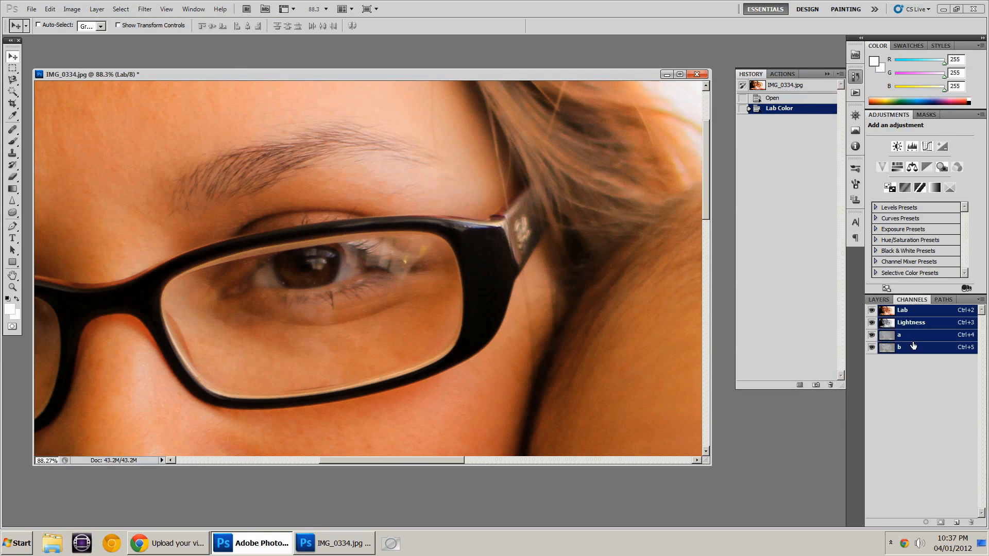
{"action": "left_click", "coordinate": [910, 323]}
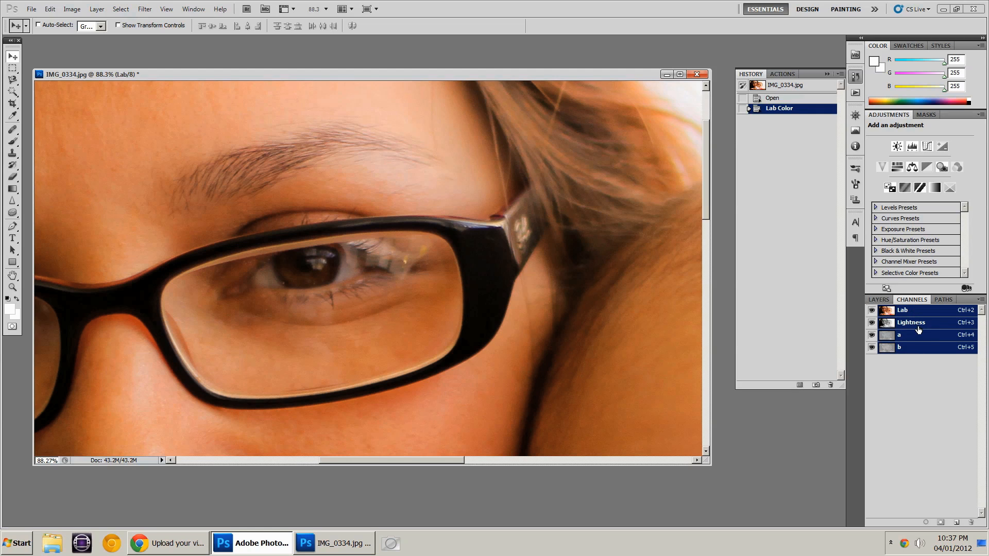
Step: Select only the Lightness channel so the portrait displays in grayscale
{"action": "left_click", "coordinate": [910, 322]}
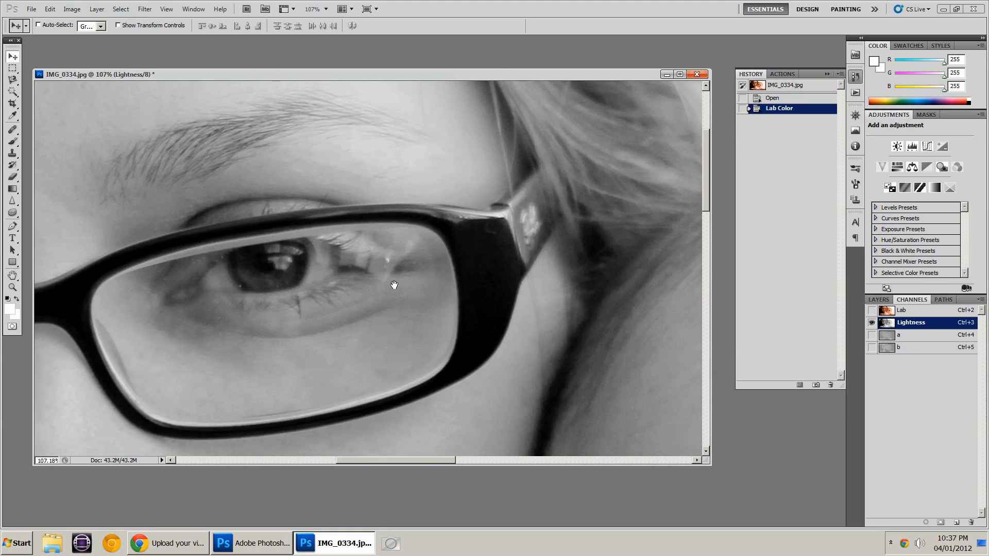
{"action": "left_click", "coordinate": [144, 9]}
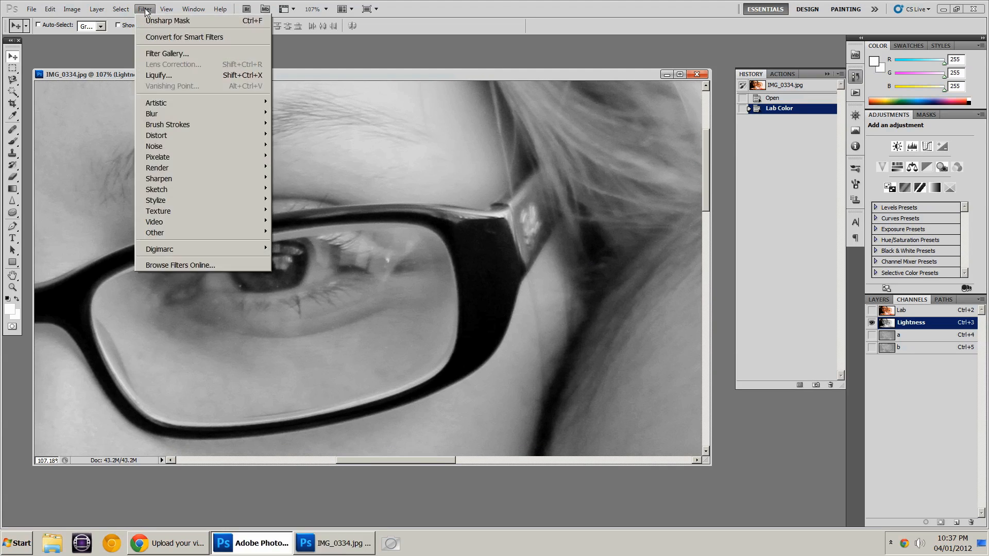
Step: Apply Unsharp Mask with Amount 113%, Radius 7.6 px, Threshold 0, checking the preview
{"action": "left_click", "coordinate": [166, 20]}
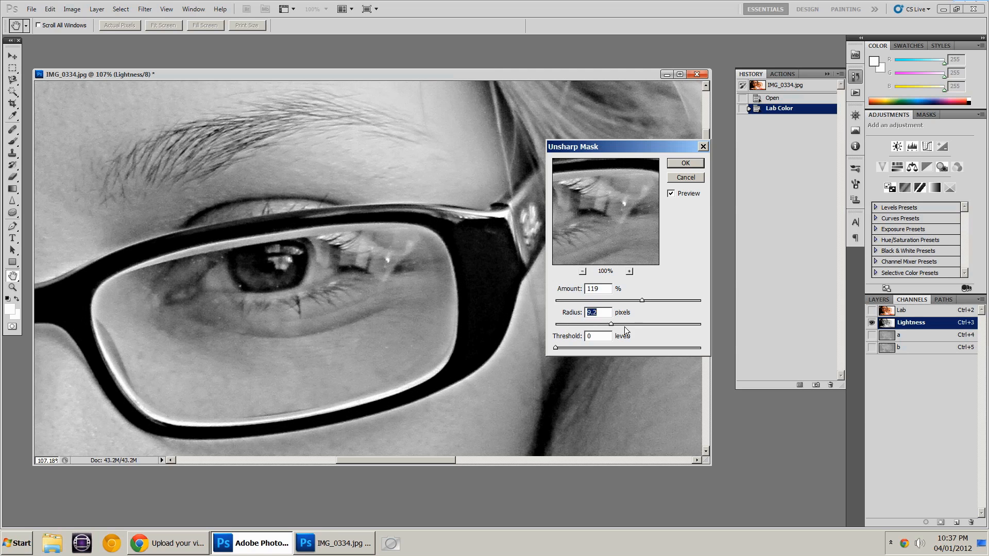
{"action": "left_click_drag", "start_coordinate": [611, 324], "coordinate": [671, 323]}
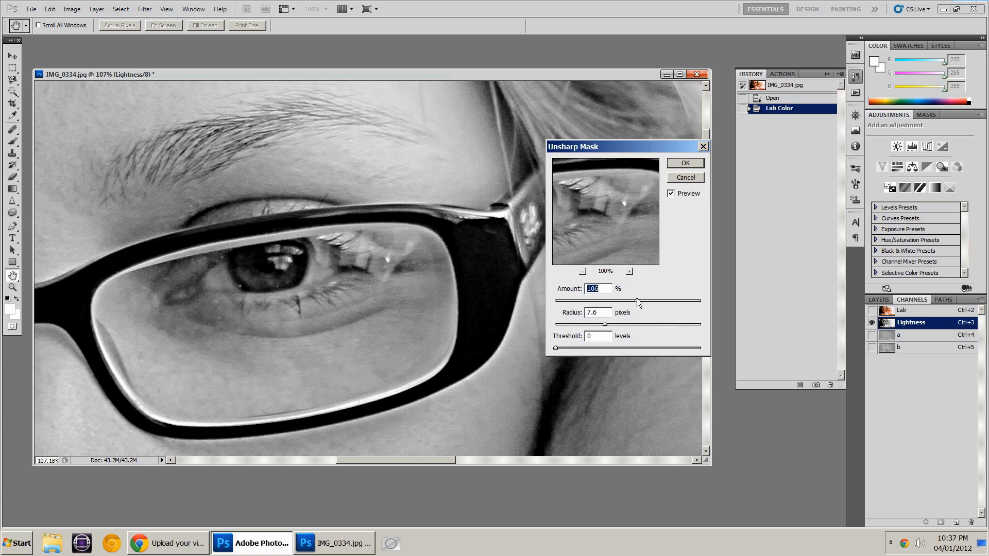
{"action": "left_click_drag", "start_coordinate": [636, 301], "coordinate": [633, 301]}
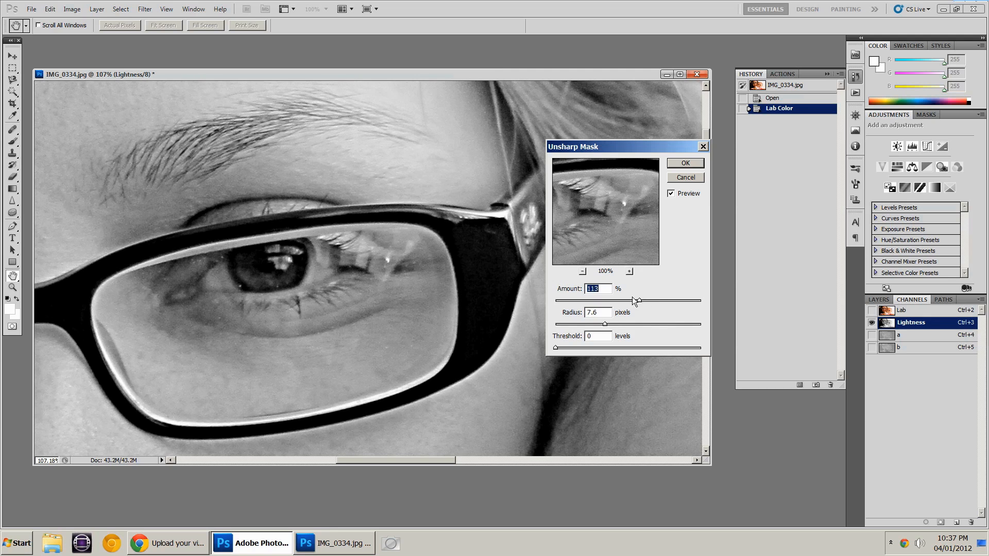
{"action": "left_click", "coordinate": [672, 193]}
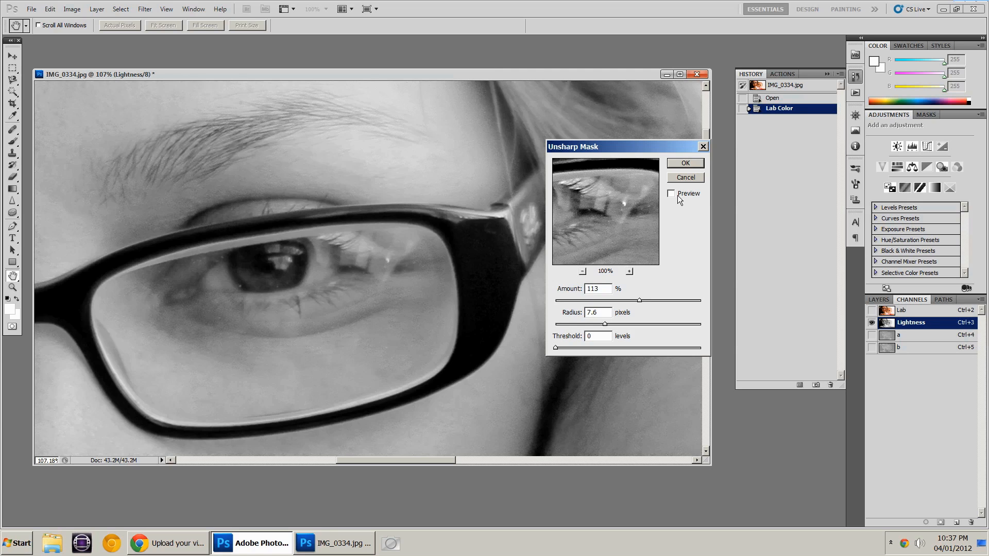
{"action": "left_click", "coordinate": [671, 194]}
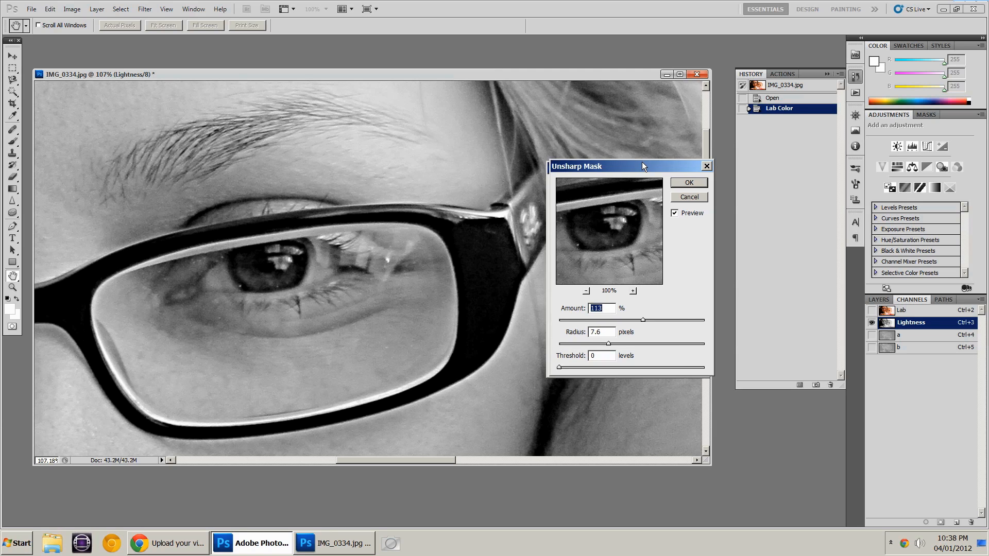
{"action": "left_click_drag", "start_coordinate": [642, 166], "coordinate": [592, 160]}
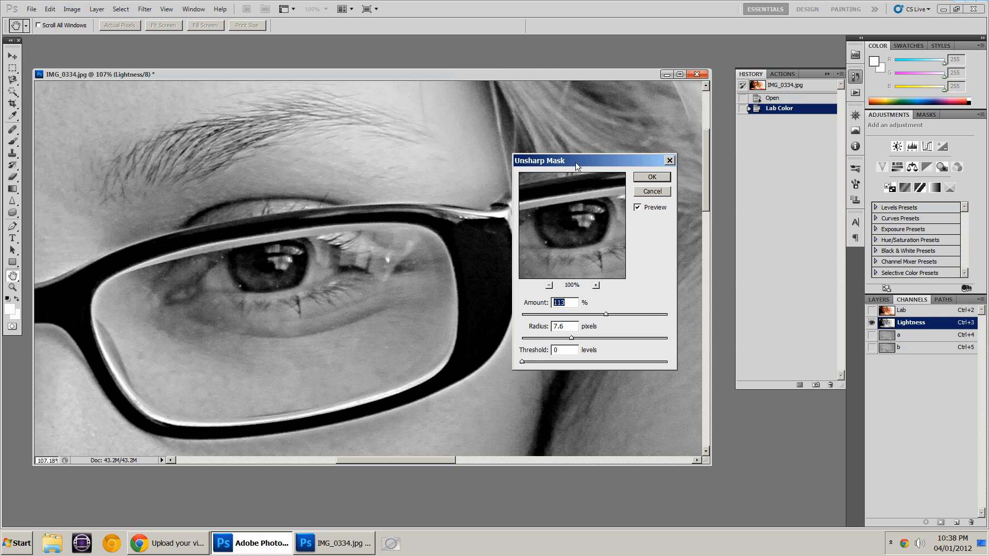
{"action": "left_click_drag", "start_coordinate": [575, 160], "coordinate": [623, 186]}
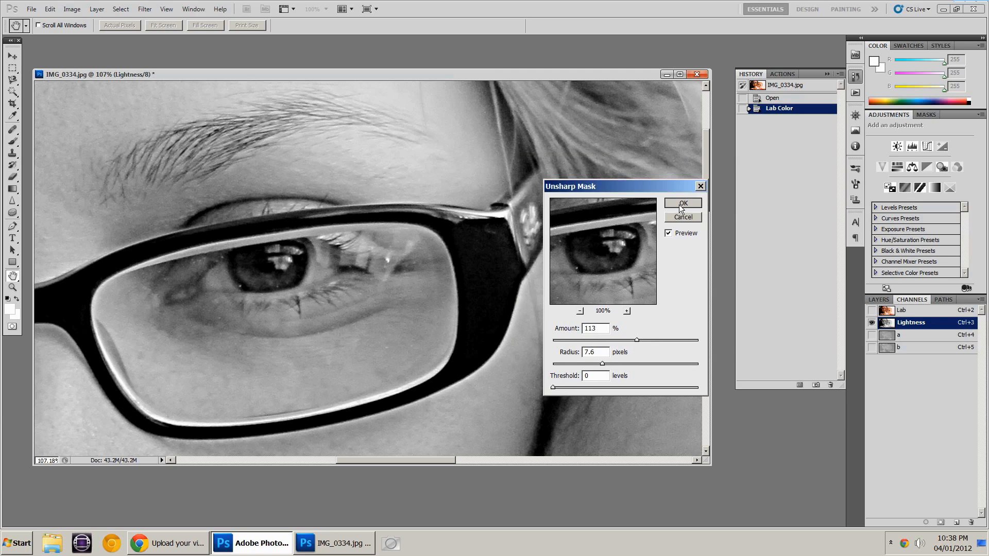
{"action": "left_click", "coordinate": [683, 203]}
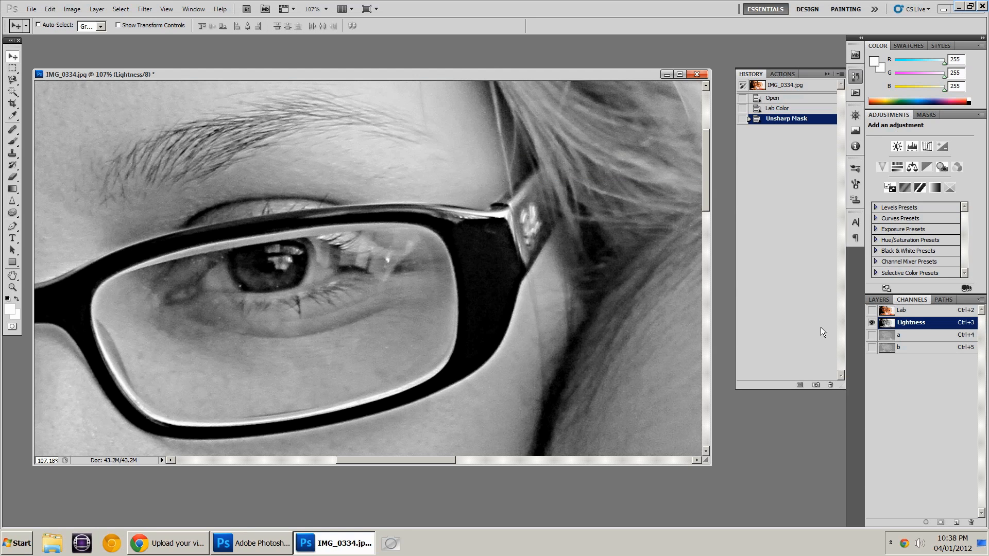
Step: Select the Lab composite channel to view the full-colour sharpened portrait
{"action": "left_click", "coordinate": [902, 310]}
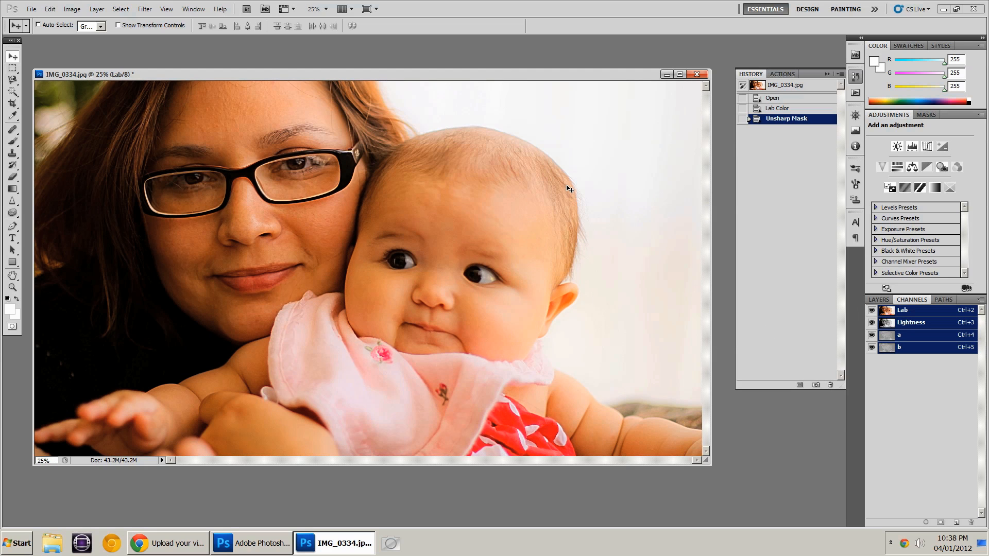
Step: Switch the image mode from Lab Color back to RGB Color
{"action": "left_click", "coordinate": [72, 9]}
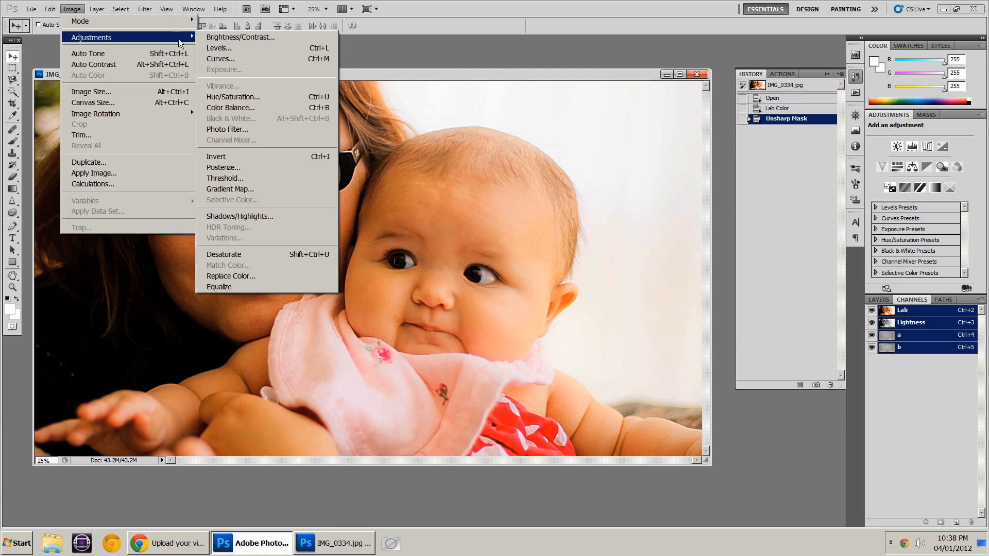
{"action": "mouse_move", "coordinate": [81, 20]}
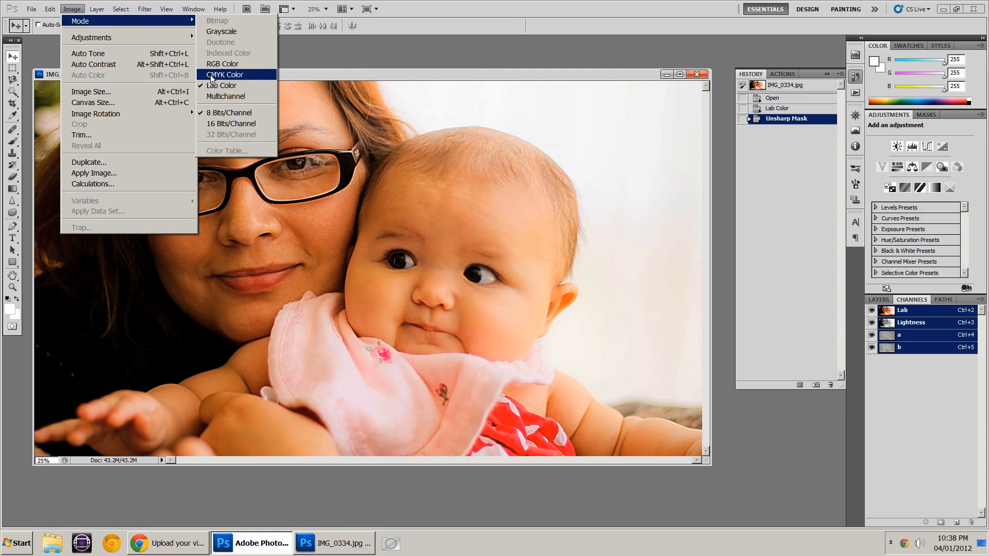
{"action": "left_click", "coordinate": [222, 64]}
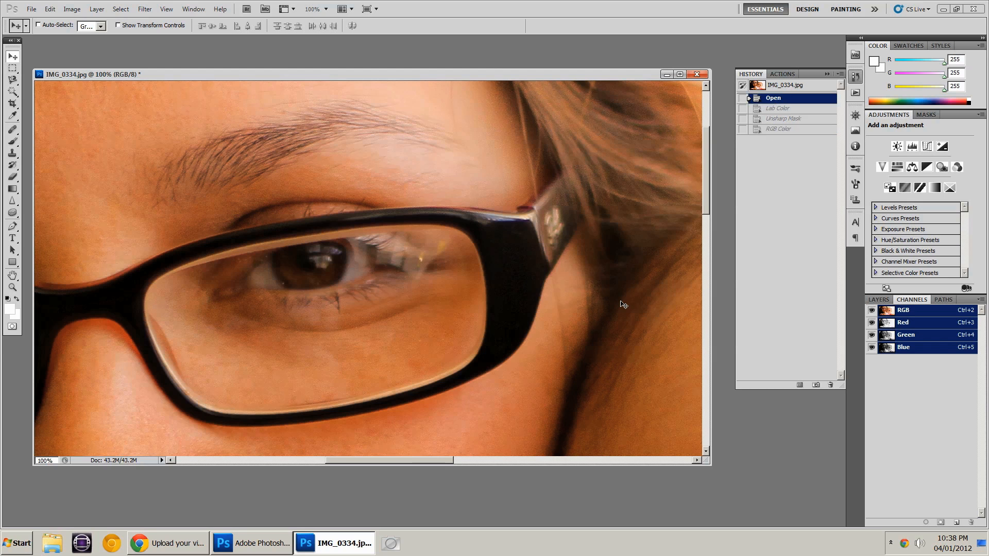
Step: Toggle between the Open and RGB Color history states, ending on RGB Color
{"action": "left_click", "coordinate": [781, 129]}
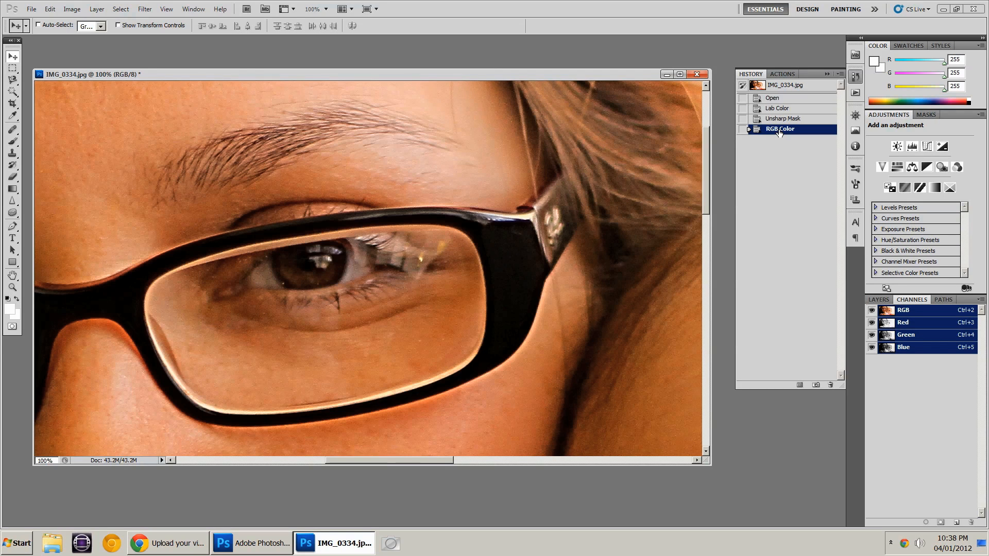
{"action": "left_click", "coordinate": [772, 98]}
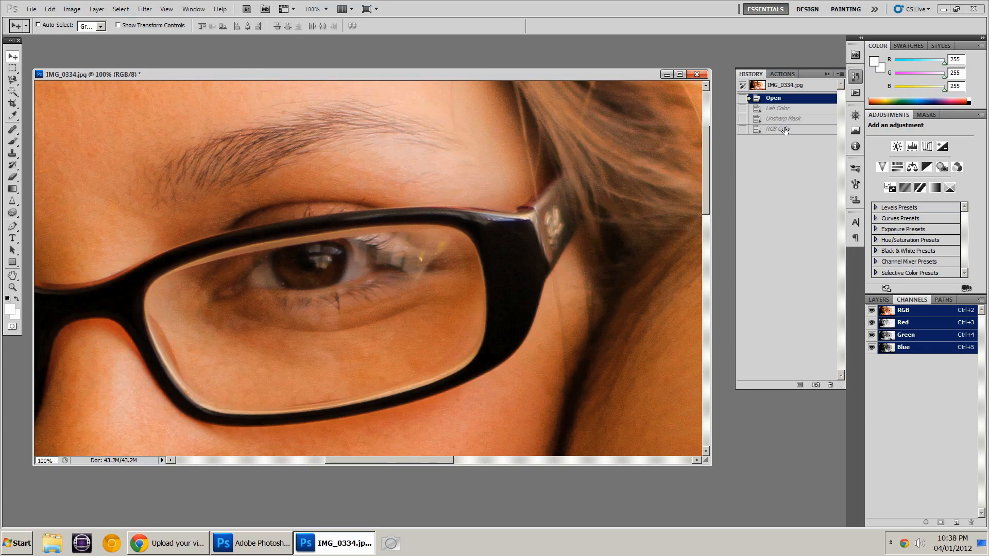
{"action": "left_click", "coordinate": [780, 130]}
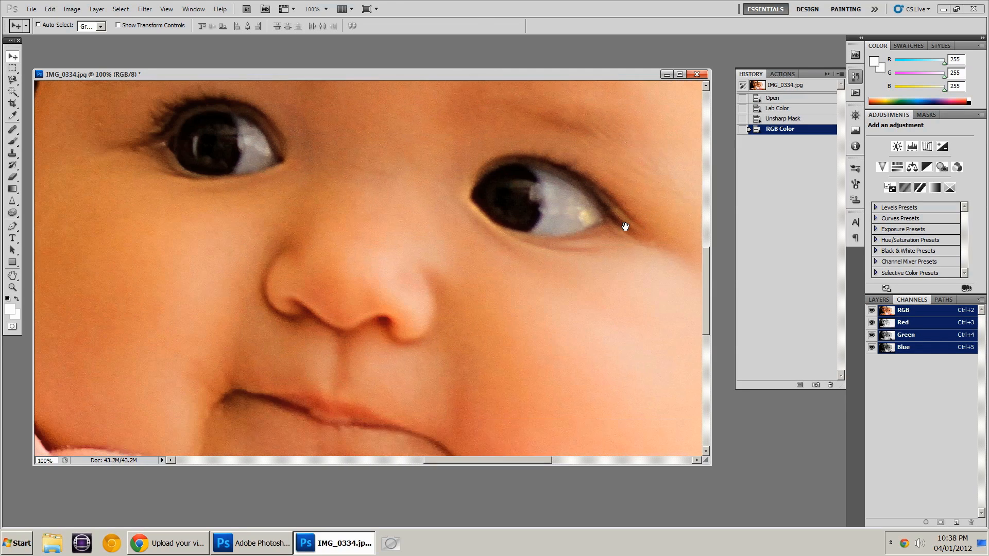
{"action": "left_click", "coordinate": [772, 98]}
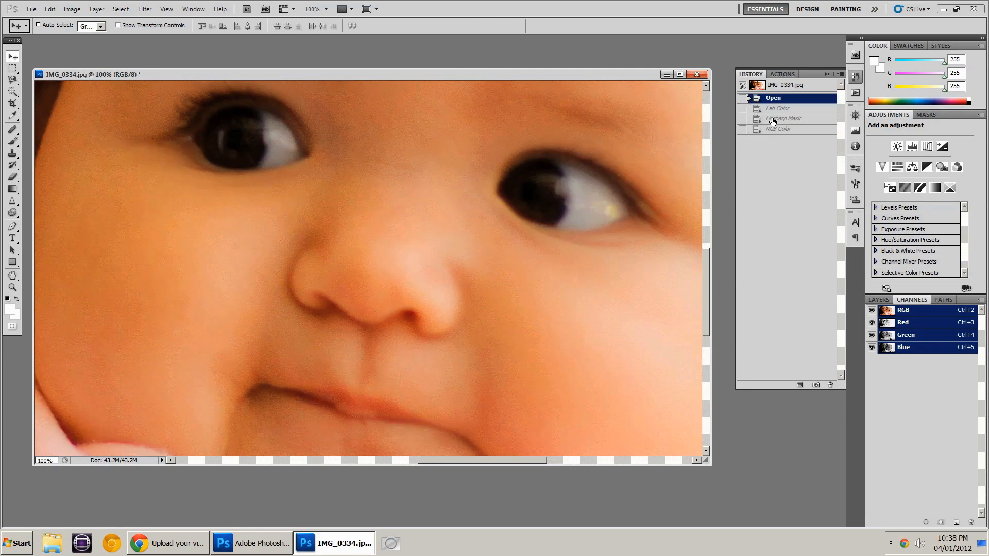
{"action": "left_click", "coordinate": [780, 129]}
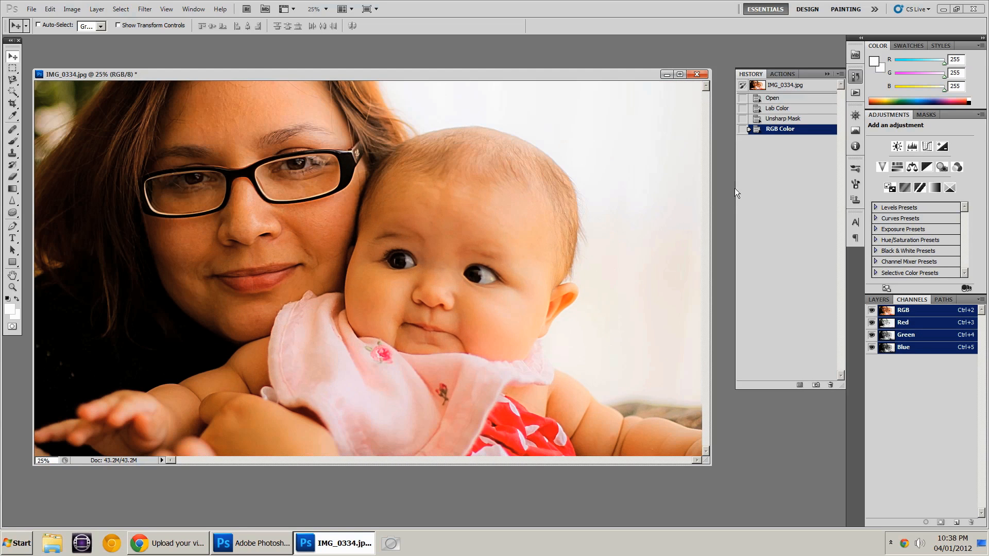
Step: Show the Layers panel listing the single Background layer
{"action": "left_click", "coordinate": [877, 298]}
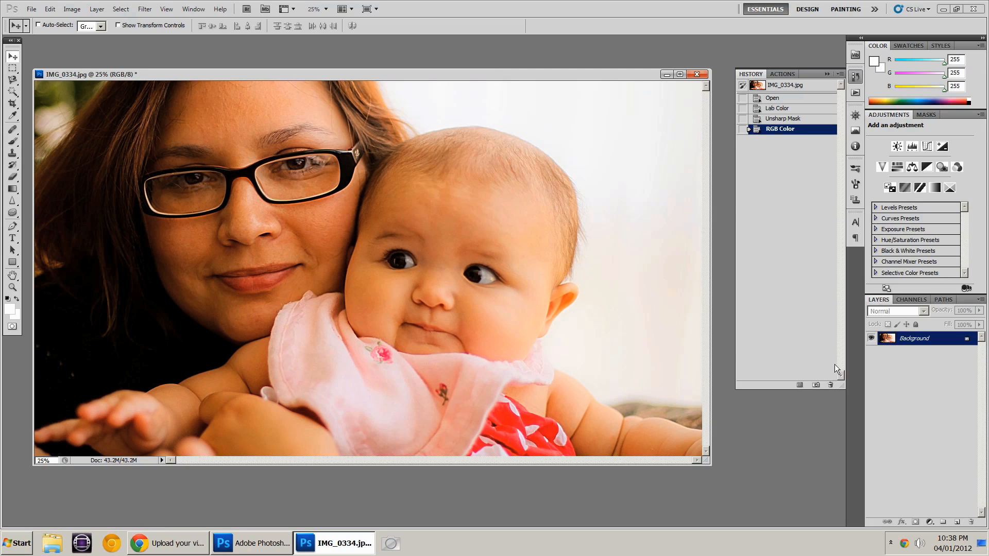
{"action": "mouse_move", "coordinate": [531, 339]}
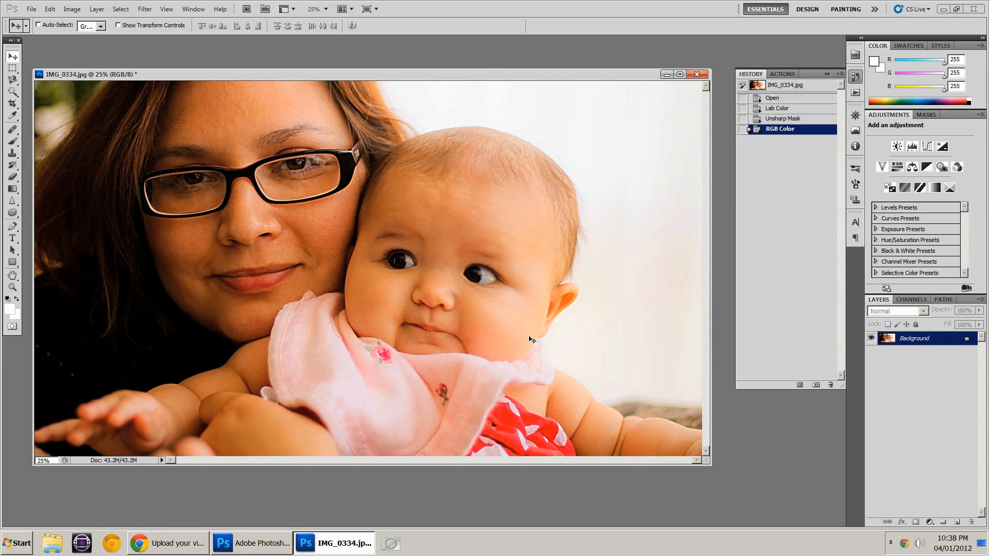